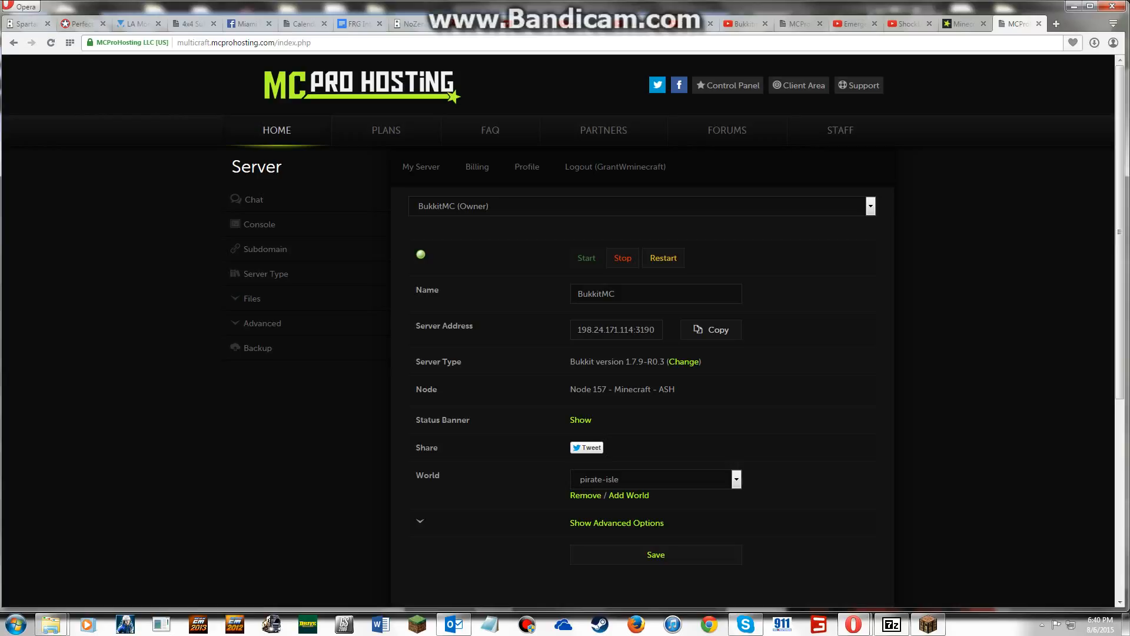
Expand the BukkitMC server's Files section and show the BukGet Plugins list.
{"action": "left_click", "coordinate": [261, 323]}
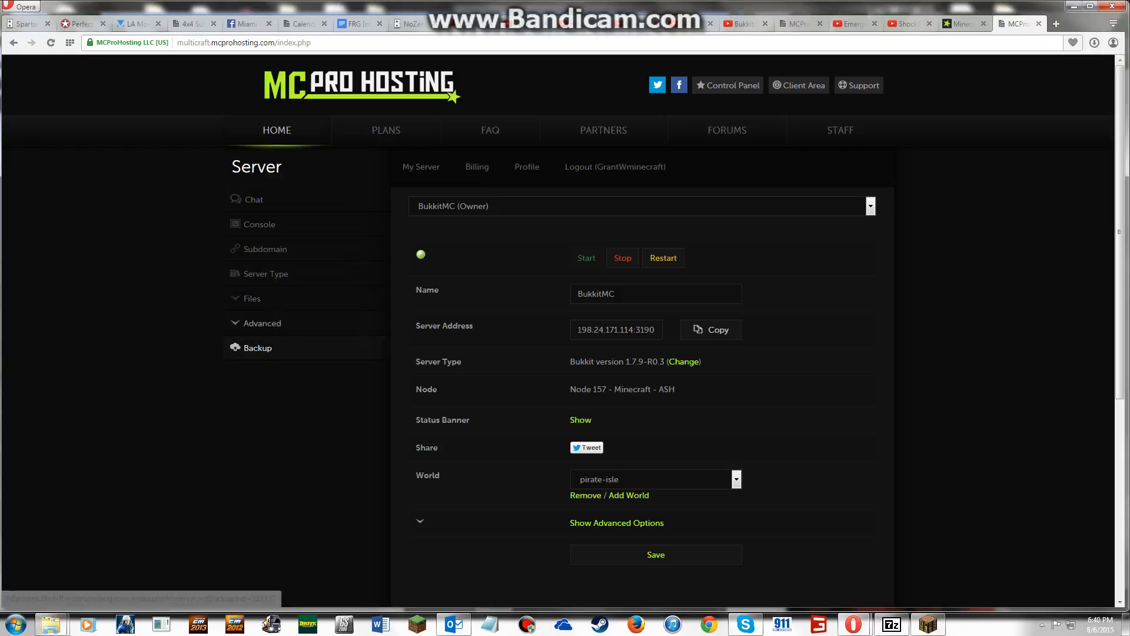
{"action": "left_click", "coordinate": [250, 298]}
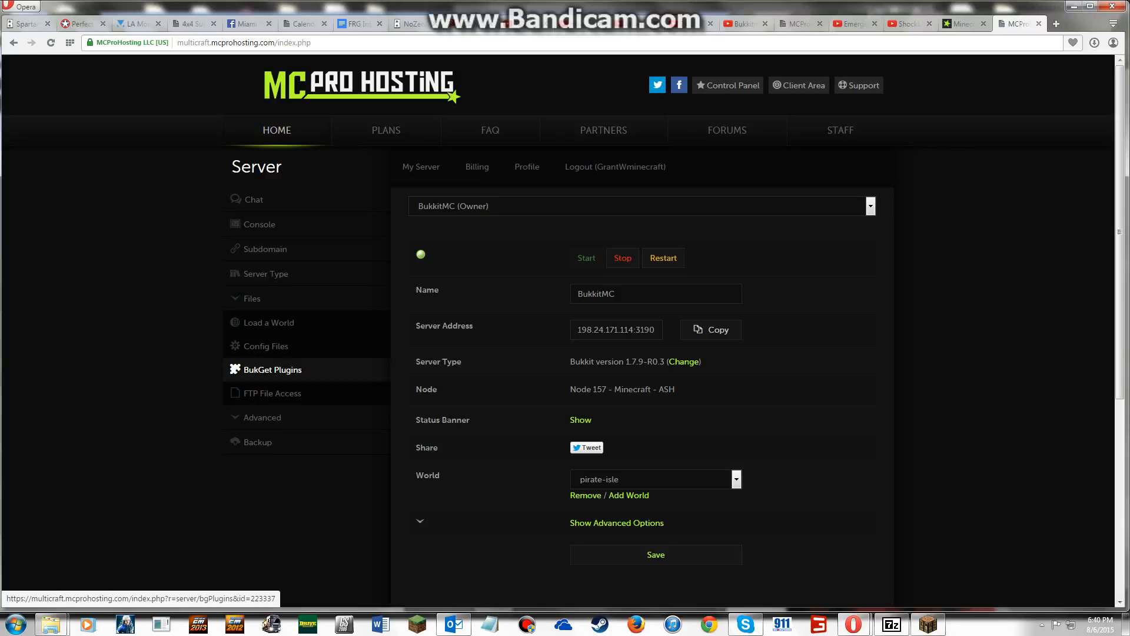
{"action": "left_click", "coordinate": [272, 368]}
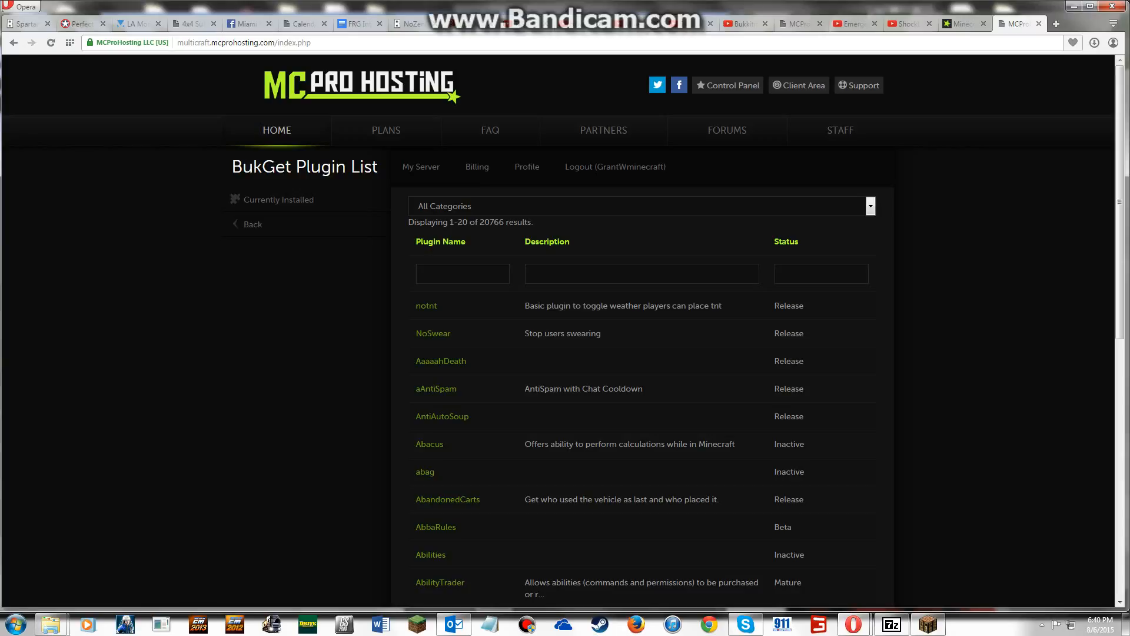
{"action": "mouse_move", "coordinate": [441, 240]}
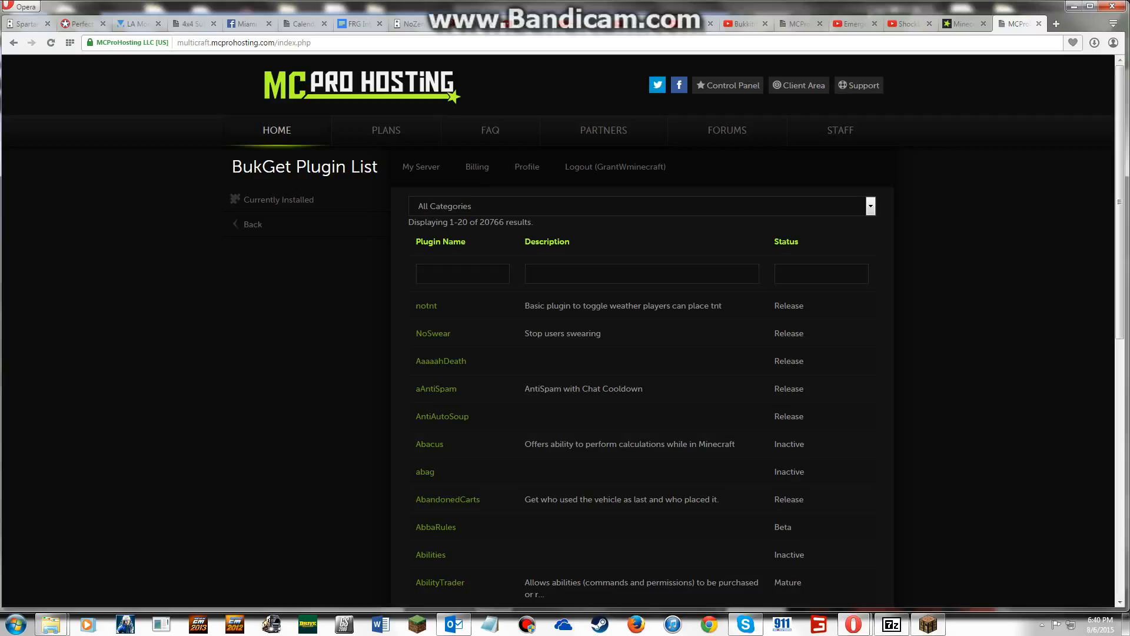
Filter the plugin list by the name 'Essentials' and move to the results page listing Essentials.
{"action": "left_click", "coordinate": [461, 273]}
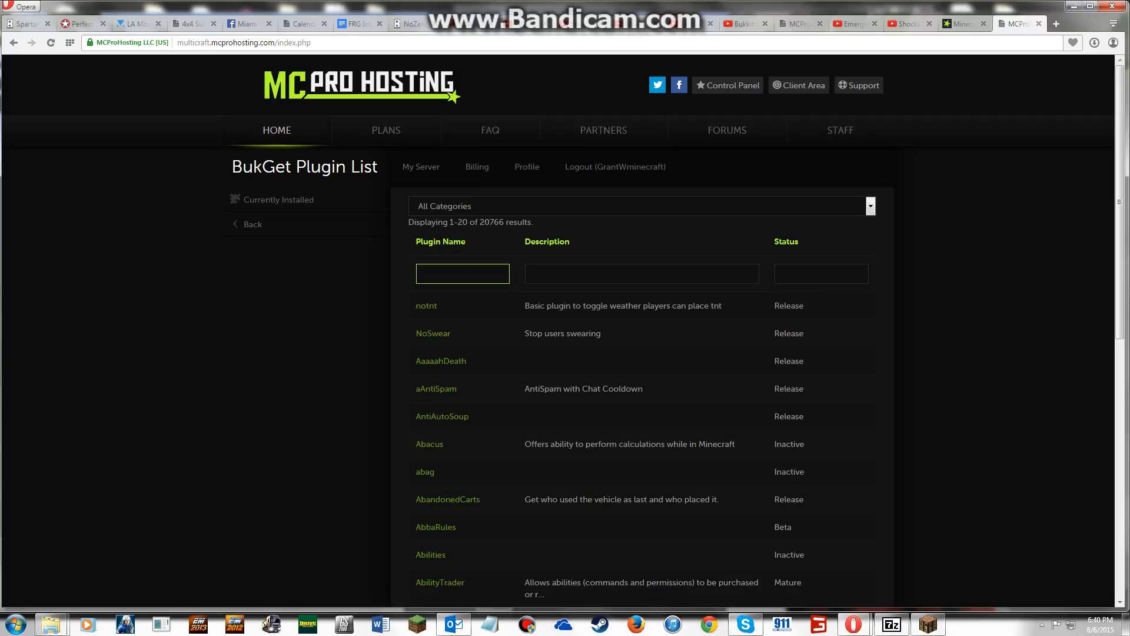
{"action": "type", "text": "Essentials"}
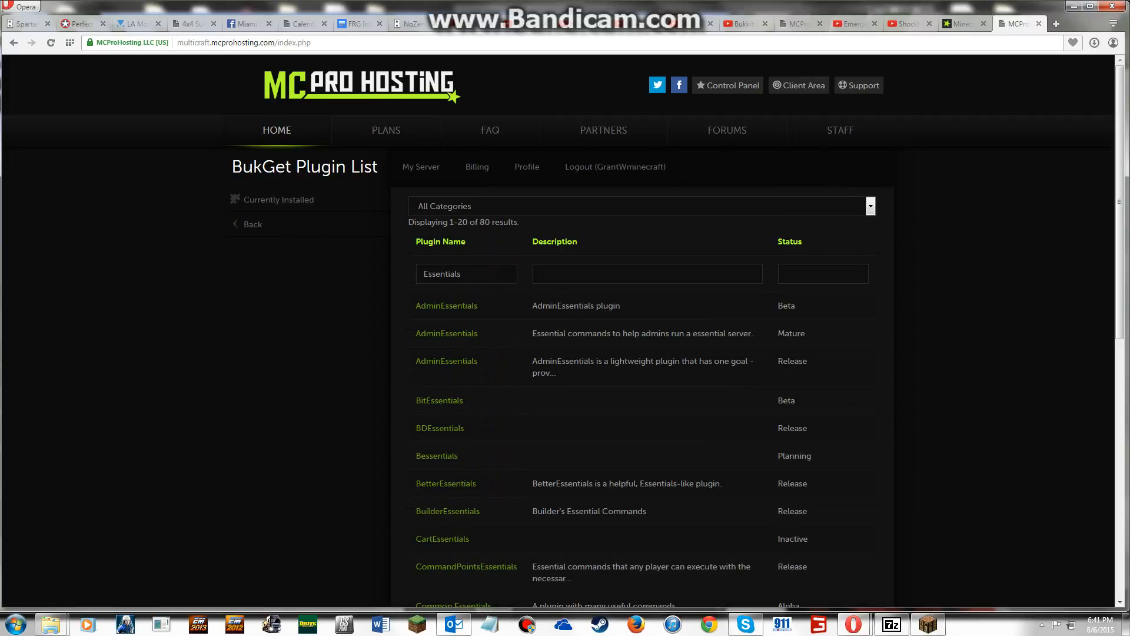
{"action": "scroll", "scroll_direction": "down", "scroll_amount": 3}
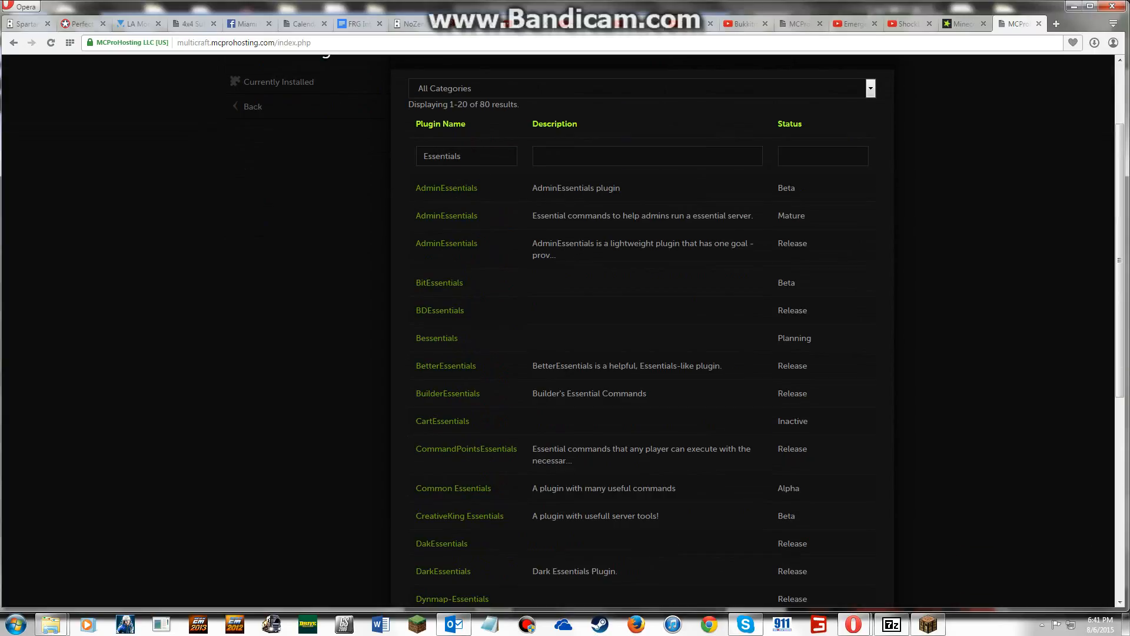
{"action": "scroll", "scroll_direction": "down", "scroll_amount": 3}
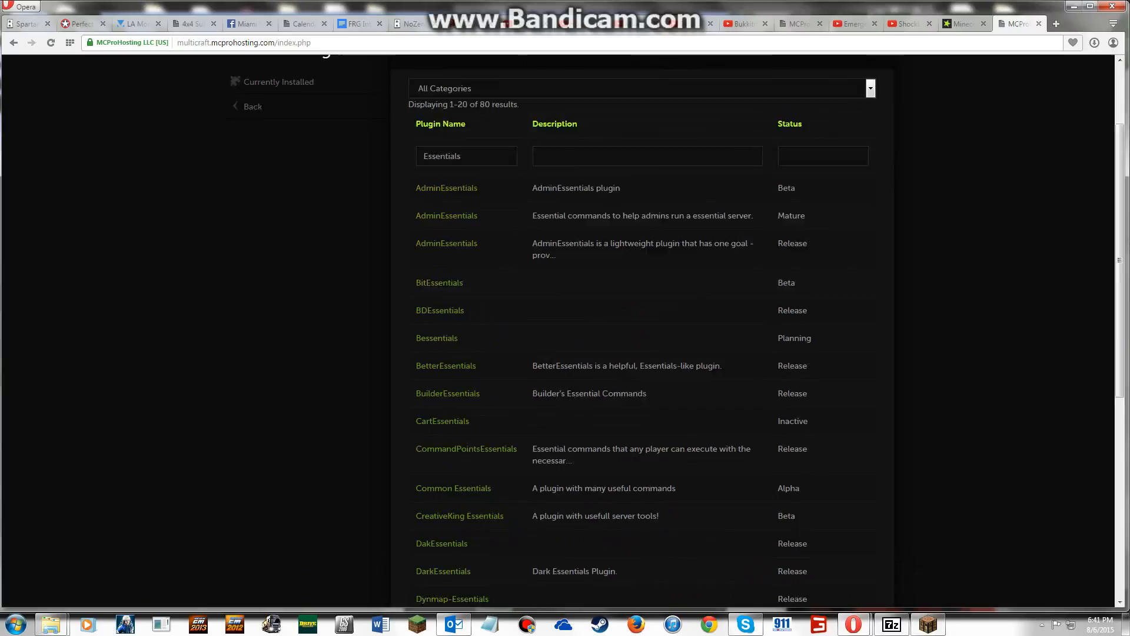
{"action": "scroll", "scroll_direction": "up", "scroll_amount": 3}
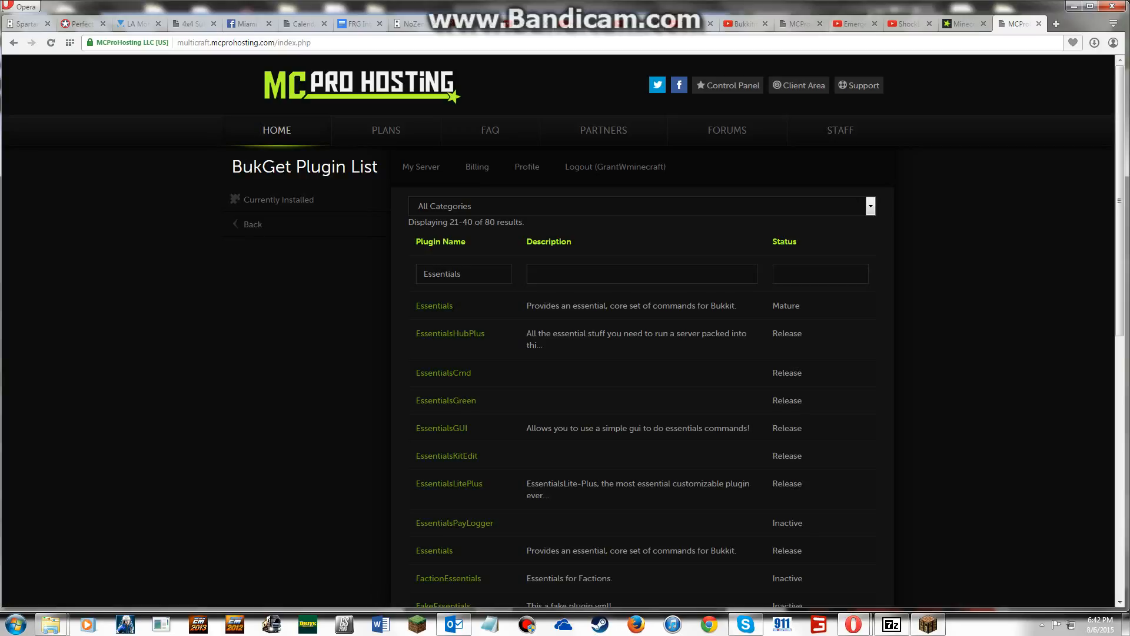
View the Essentials plugin entry, then go back to the BukkitMC server overview.
{"action": "left_click", "coordinate": [434, 305]}
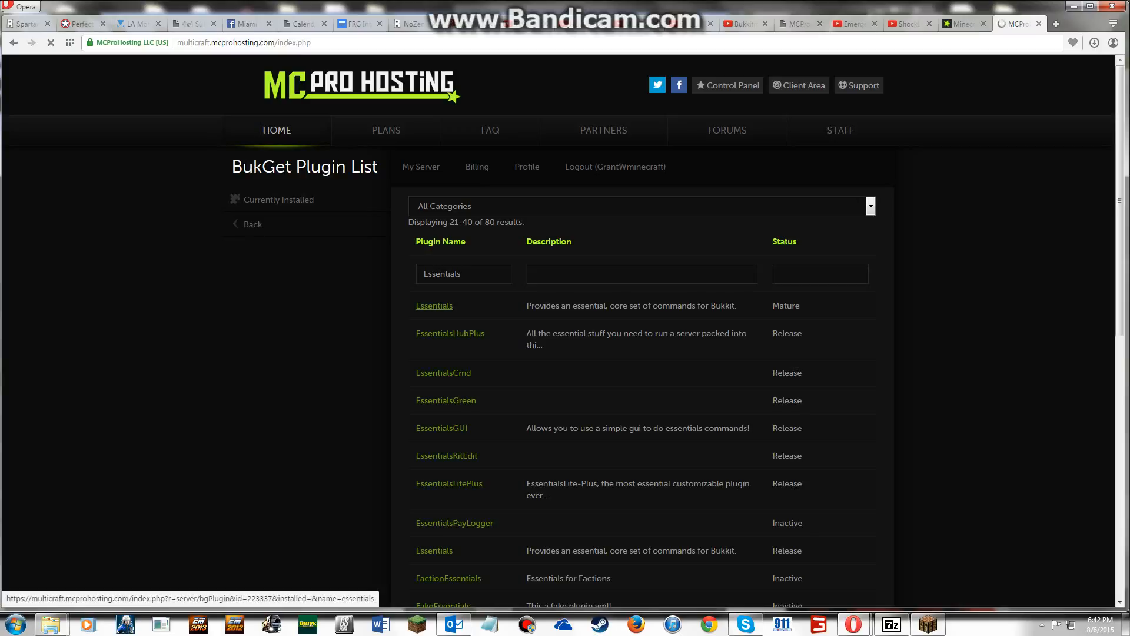
{"action": "left_click", "coordinate": [433, 305]}
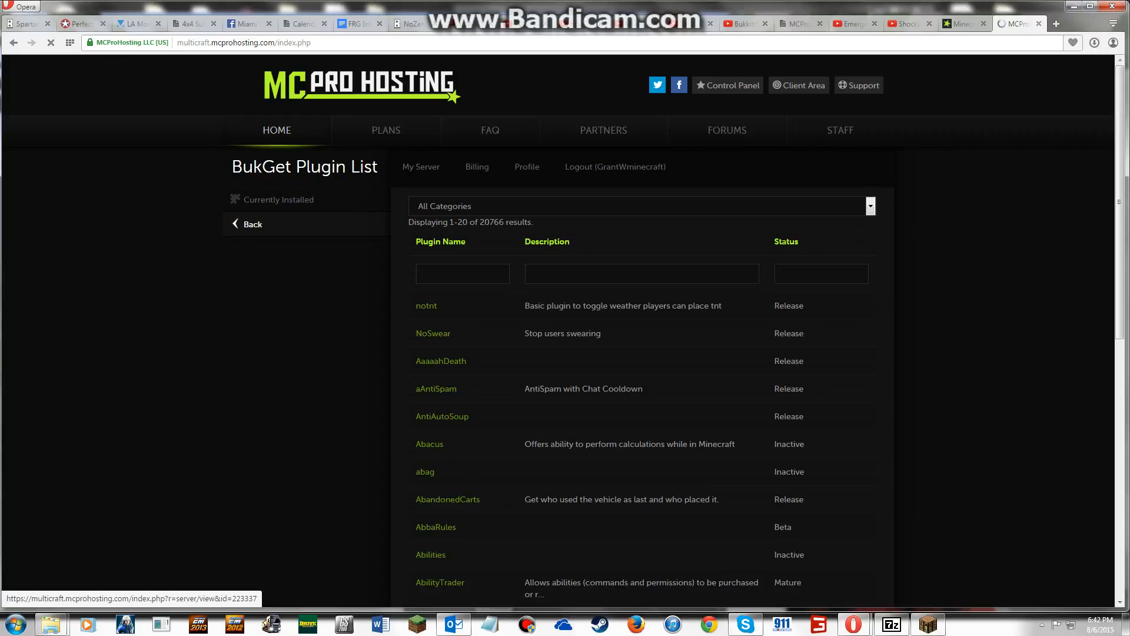
{"action": "left_click", "coordinate": [252, 223]}
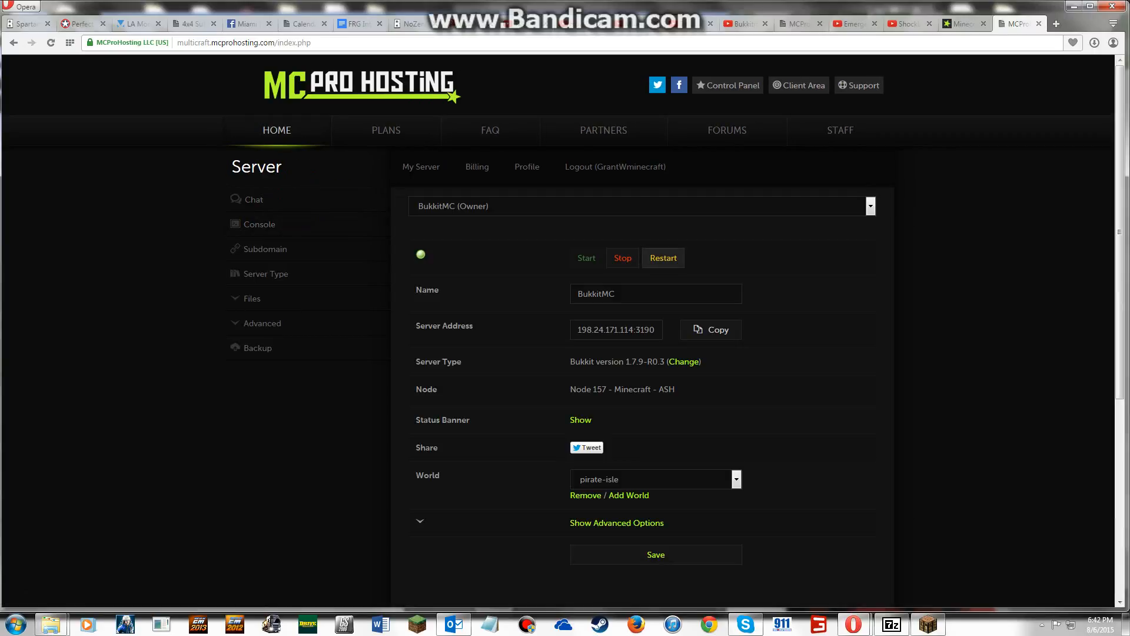